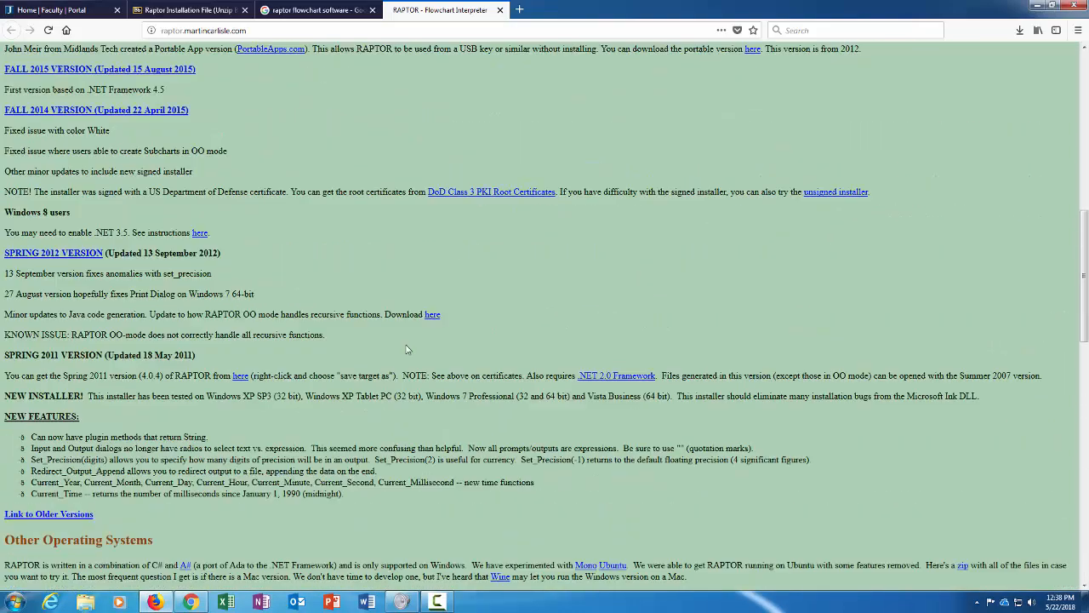
Scroll the RAPTOR download page to the version notes stating the .NET Framework requirement
scroll(up, 3)
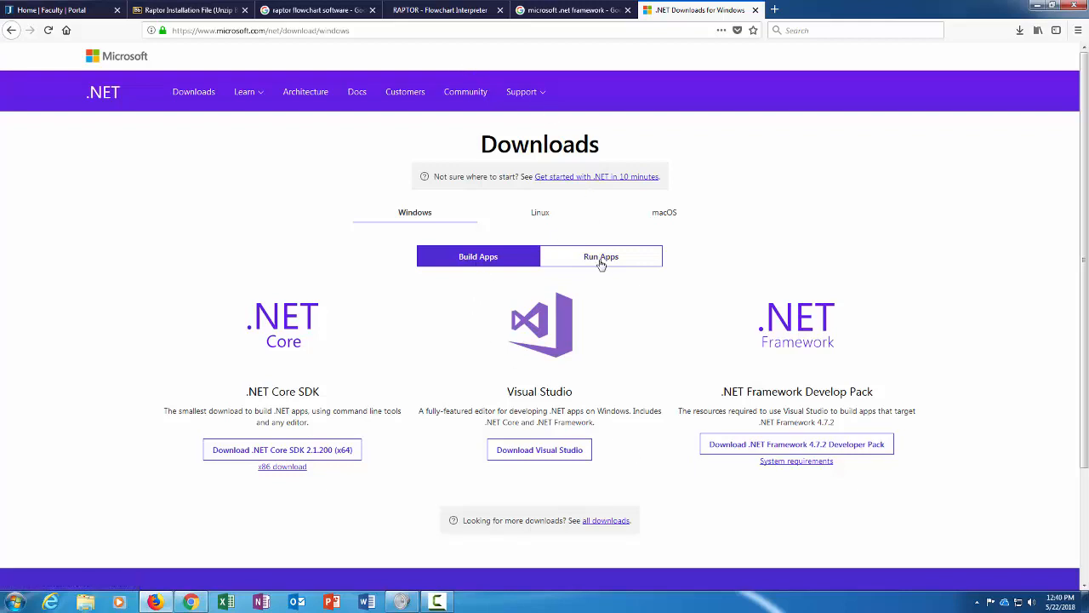
View the Run Apps downloads showing .NET Framework 4.7.2, then return to the search results
click(601, 255)
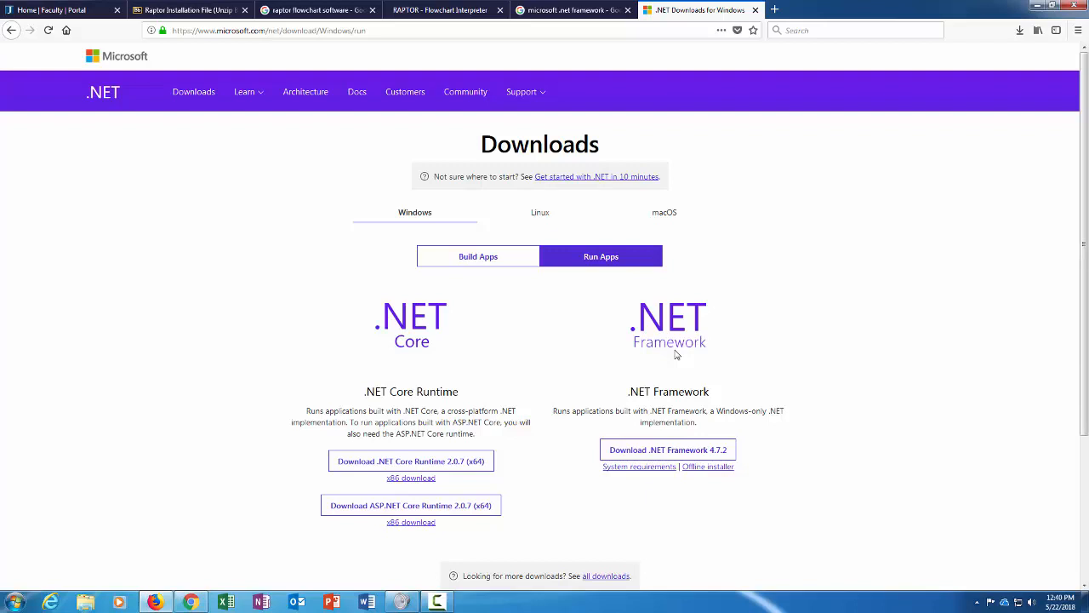
click(570, 10)
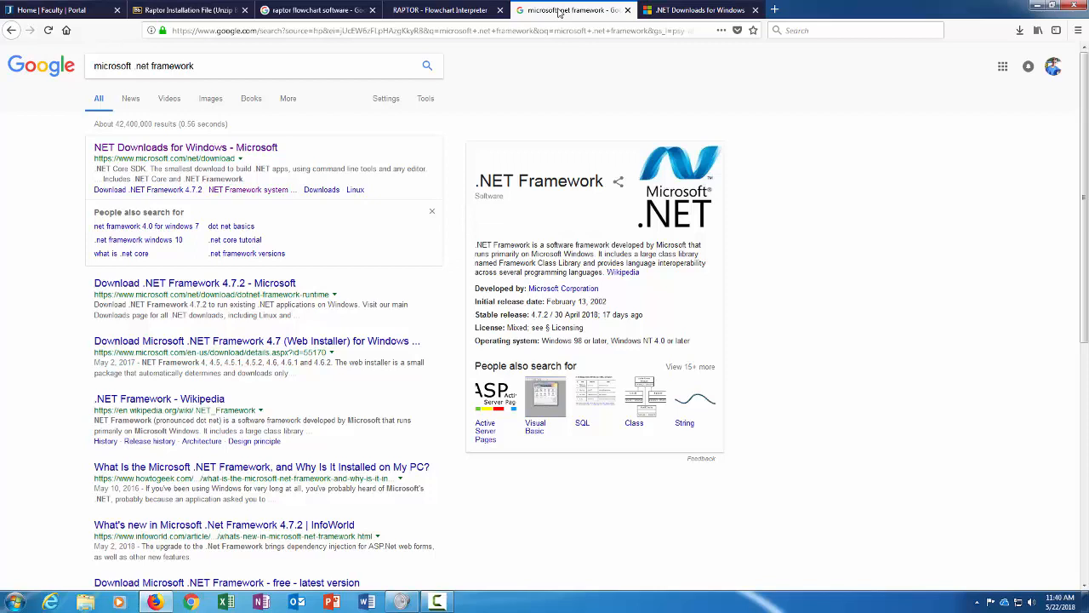
Return to the .NET Downloads page and show the Build Apps developer downloads
click(698, 10)
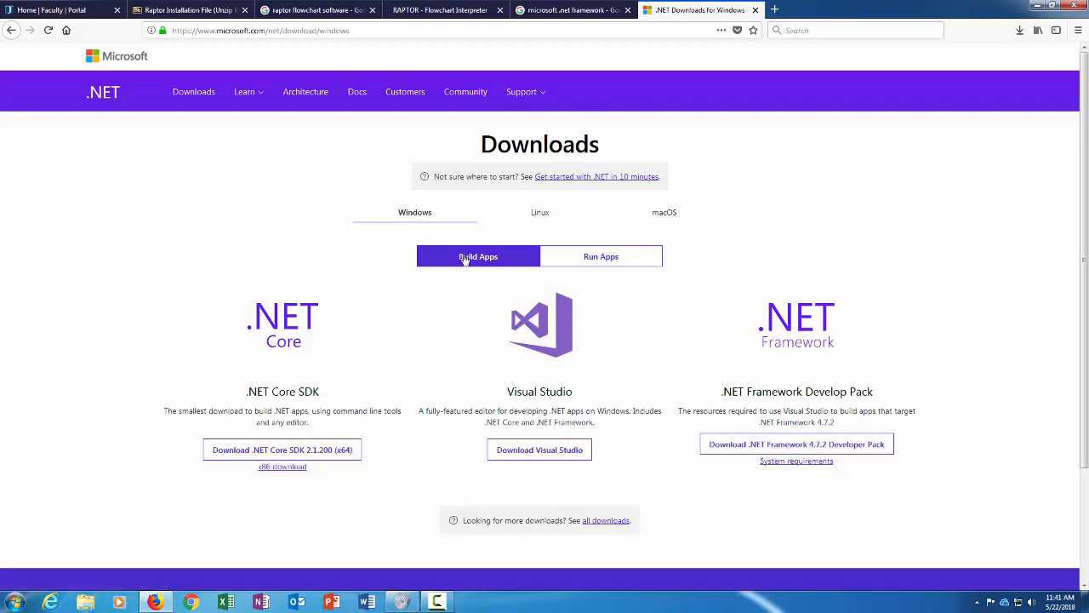
click(796, 460)
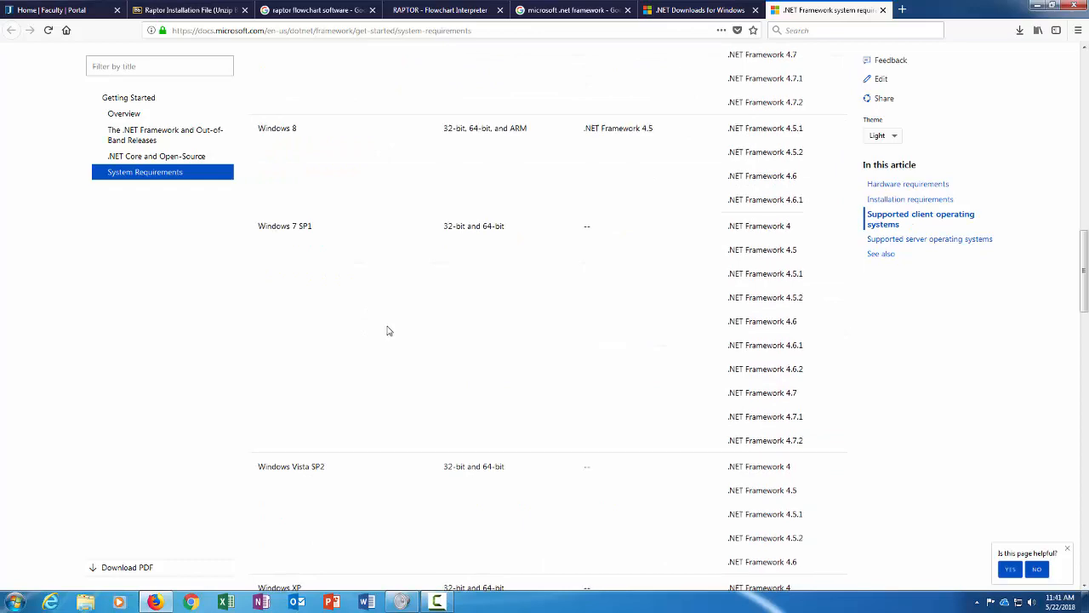
View the .NET Framework system requirements table of supported Windows client versions
click(698, 10)
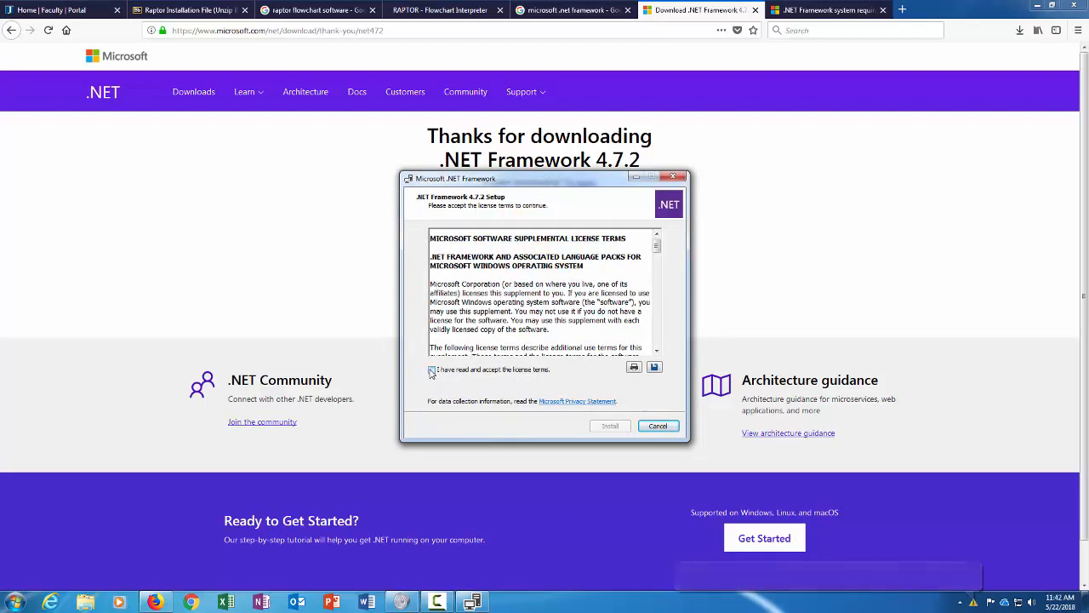
Accept the license terms and complete the .NET Framework 4.7.2 installation
click(610, 426)
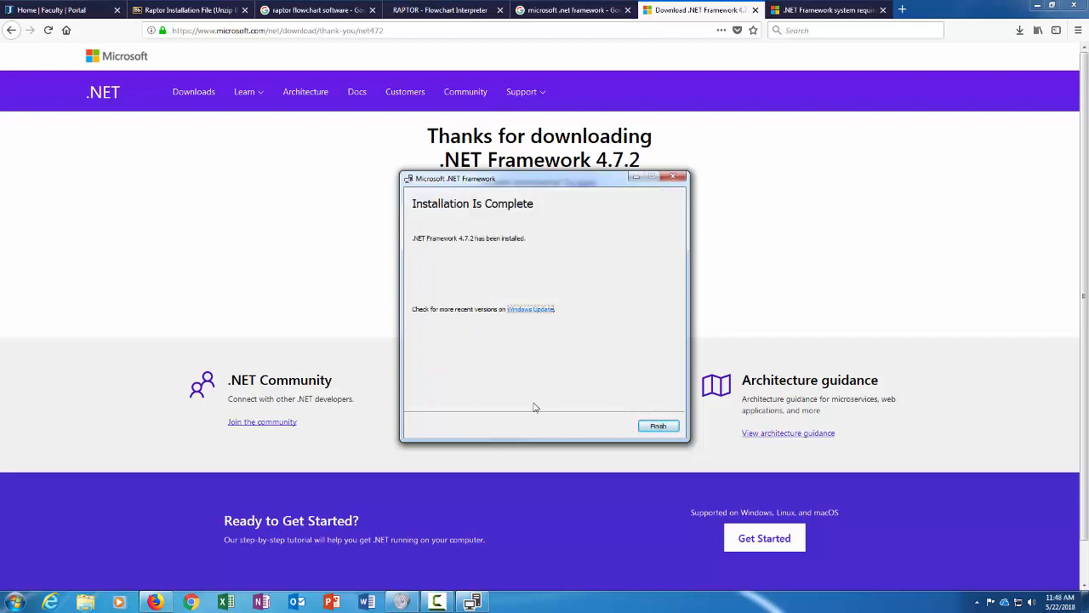
click(657, 425)
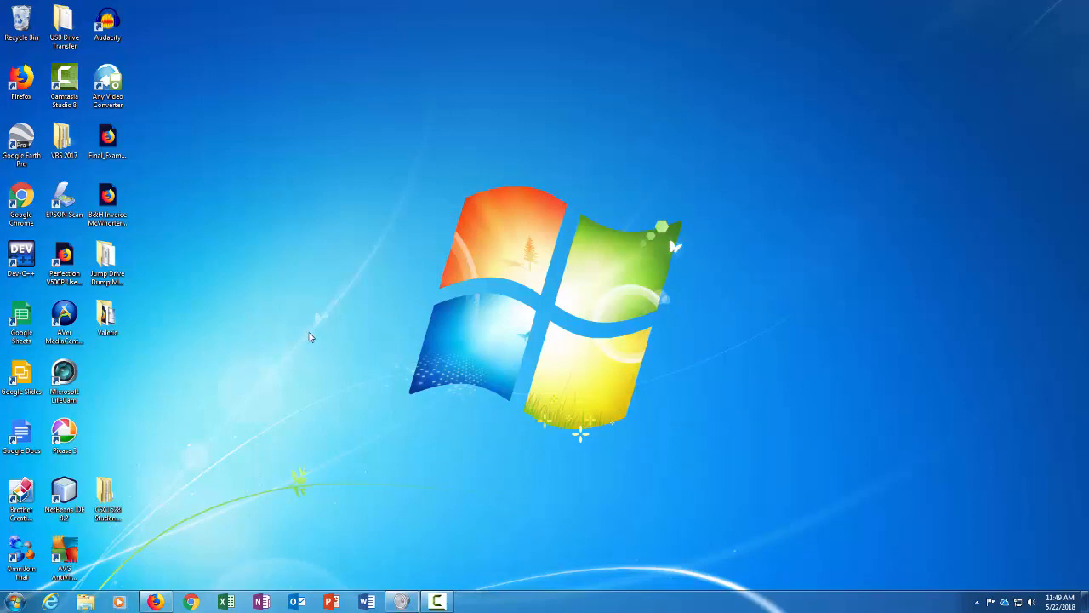
Show All Programs in the Start menu with the new RAPTOR entry listed
click(10, 602)
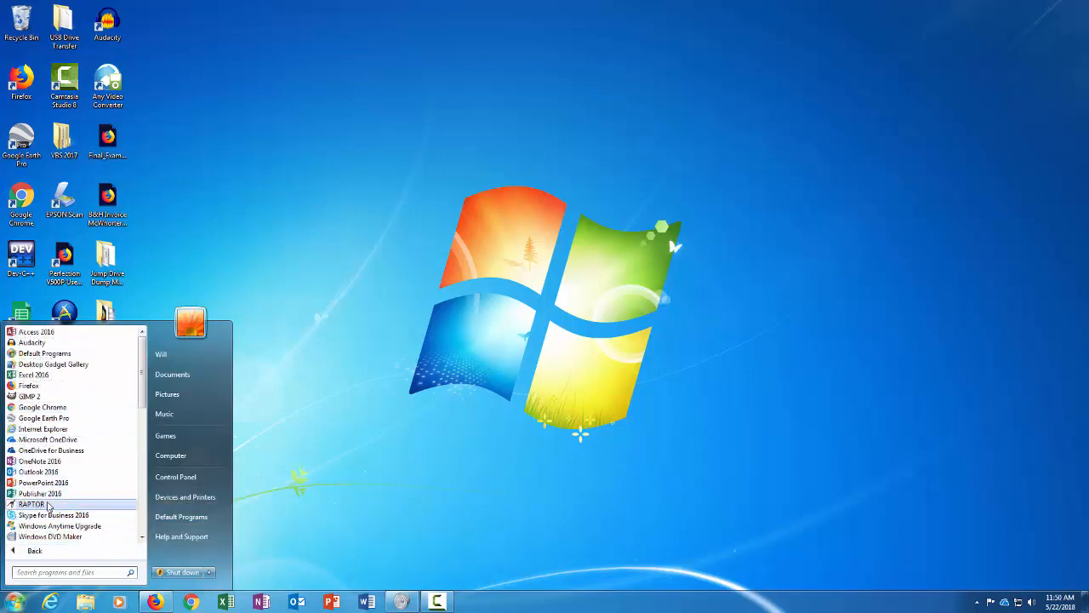
Launch RAPTOR to its blank Start–End flowchart with the MasterConsole window alongside
click(31, 504)
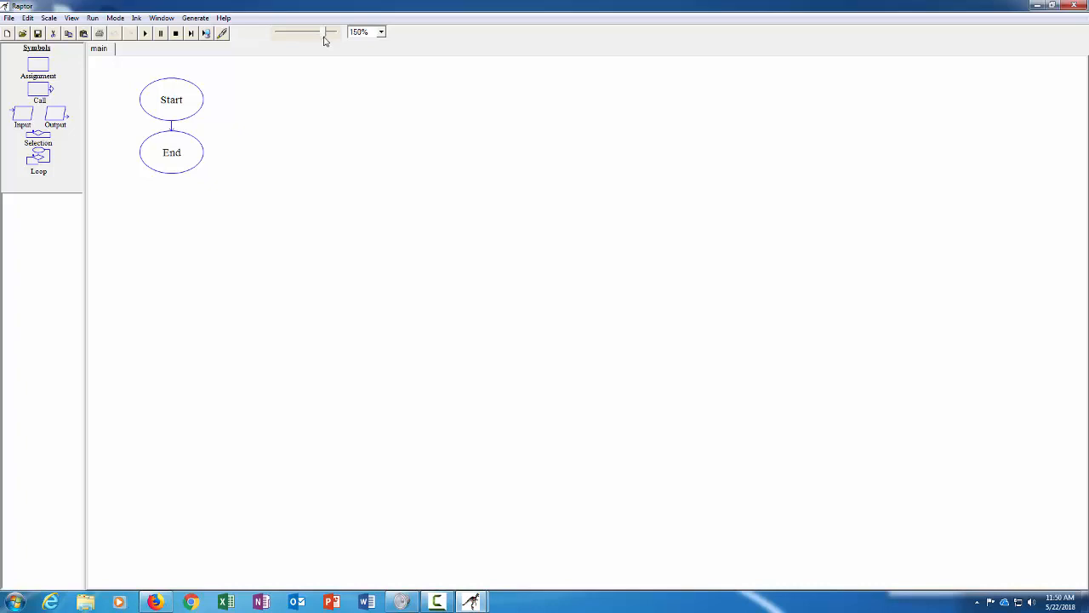
click(145, 33)
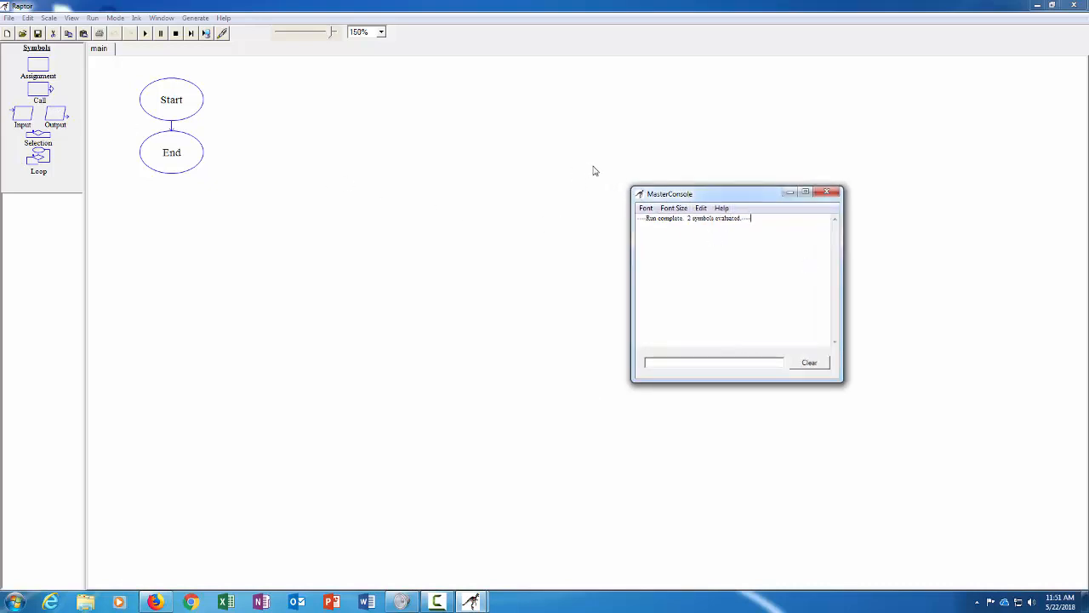
Close the MasterConsole window and review the Mode menu options
click(825, 190)
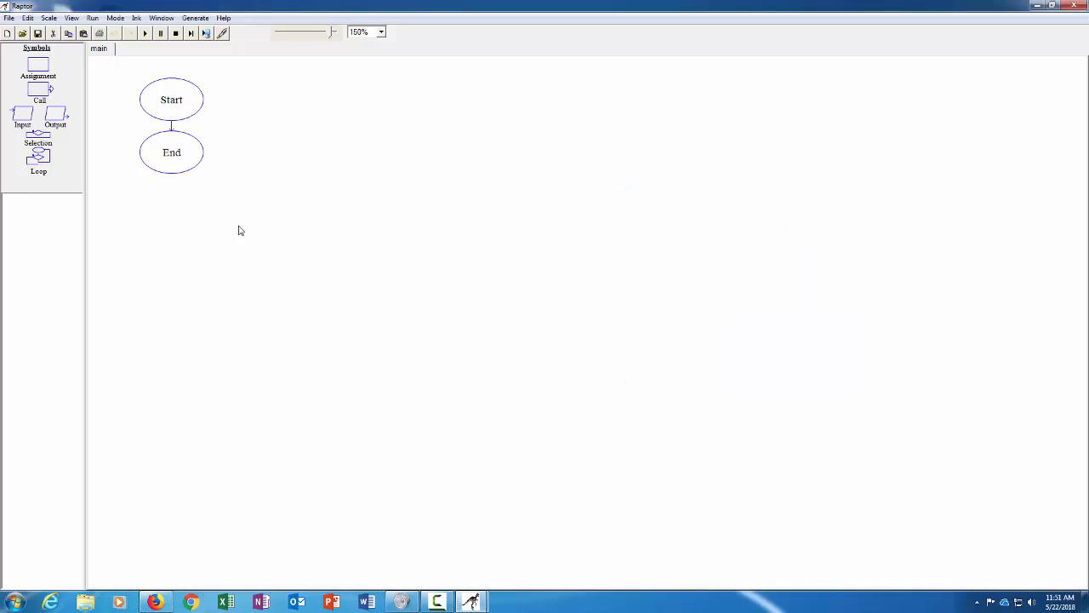
click(116, 17)
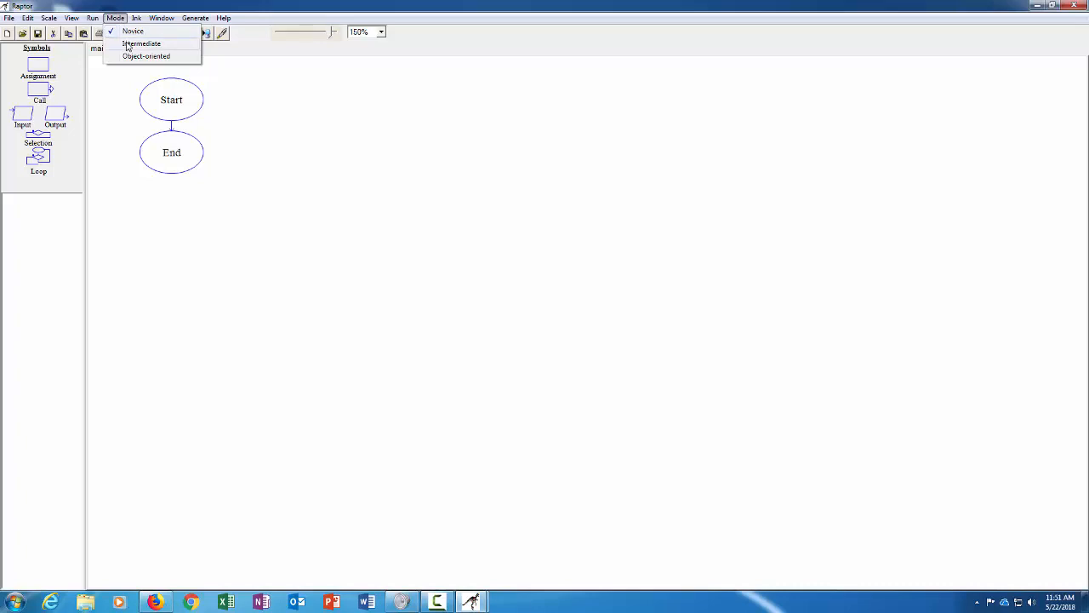
click(132, 31)
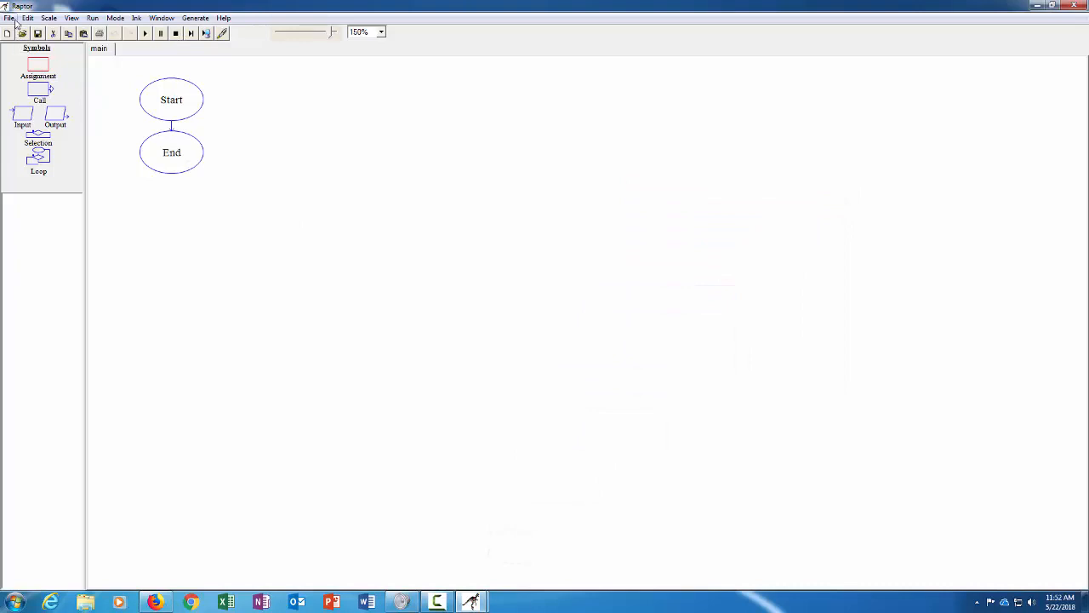
click(27, 17)
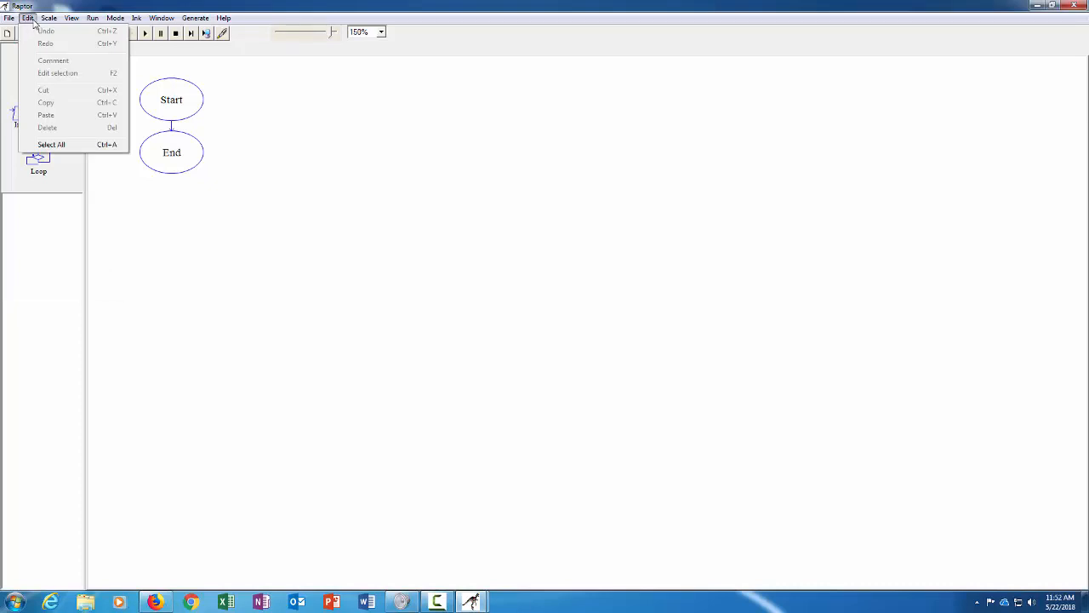
click(48, 17)
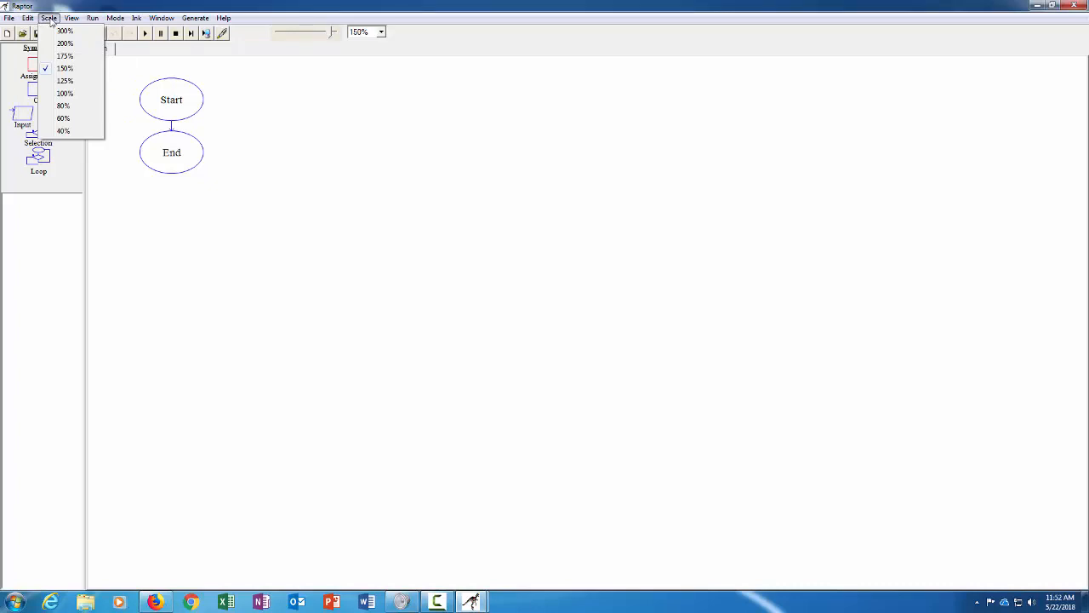
click(72, 17)
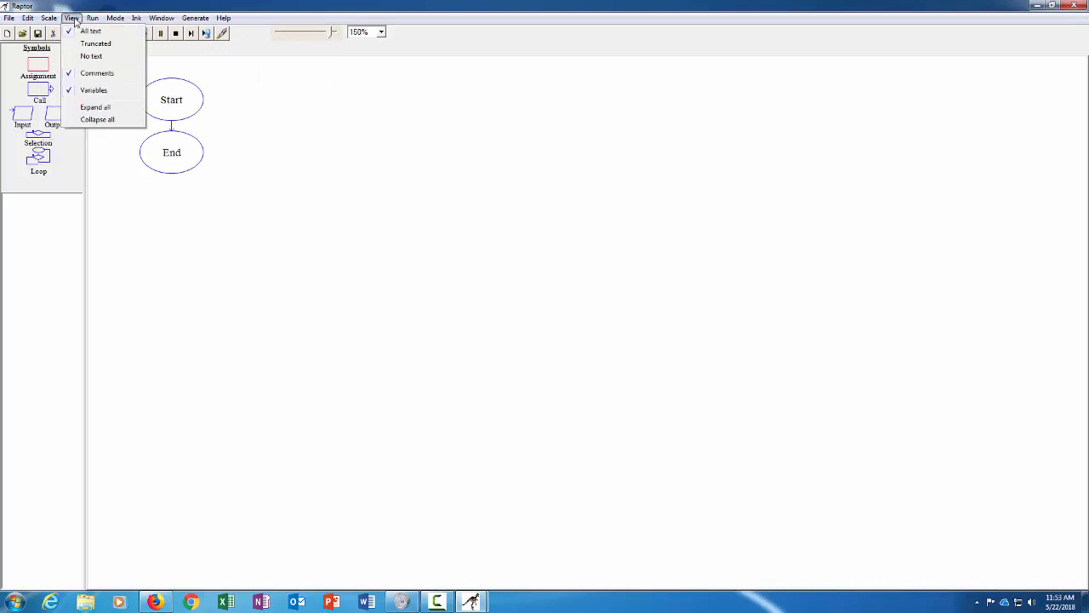
click(92, 17)
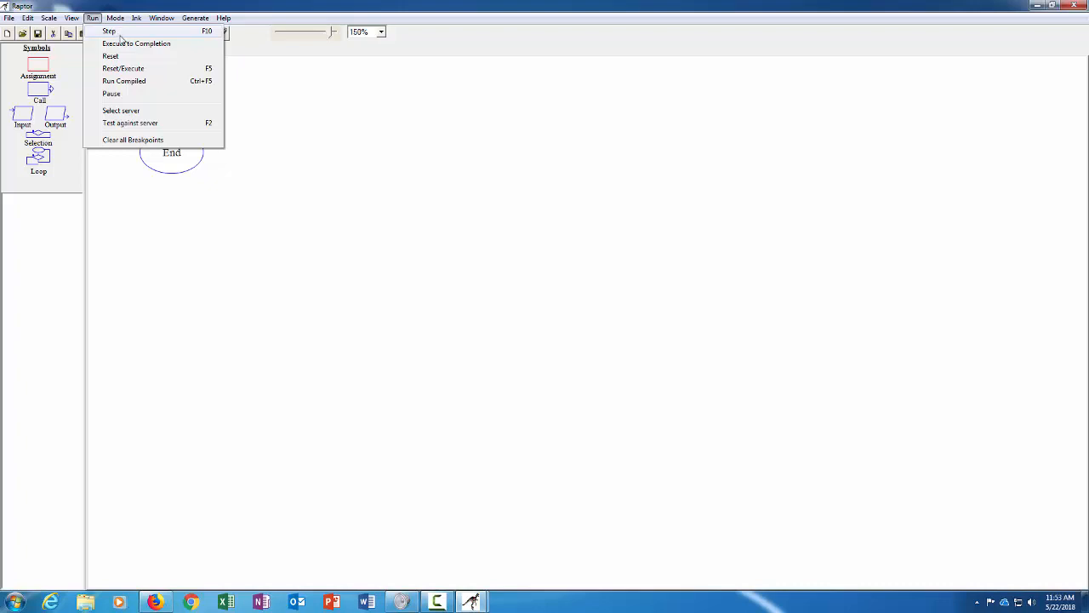
click(136, 17)
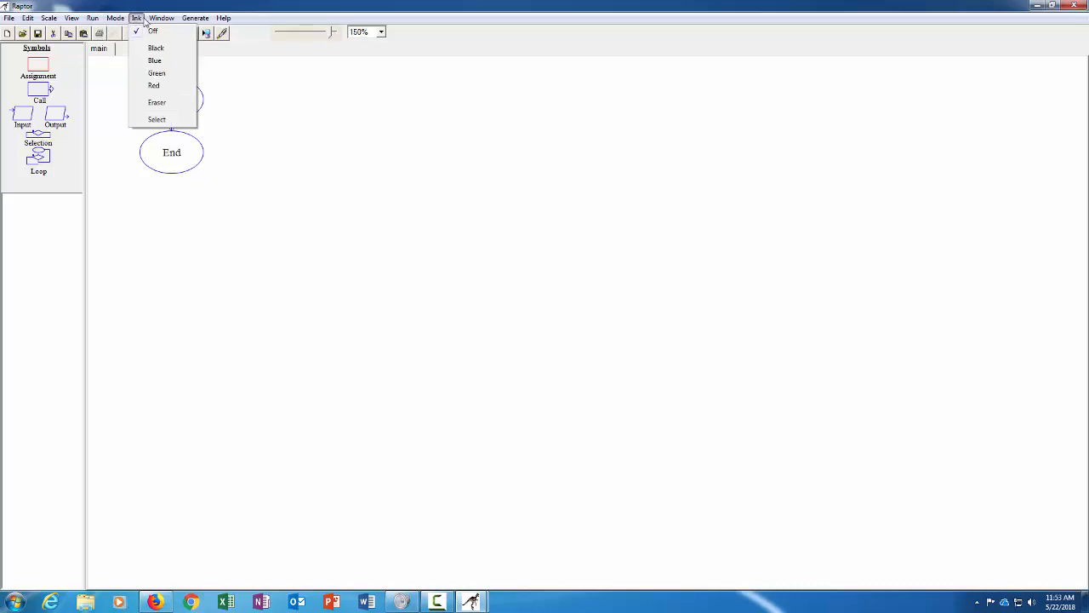